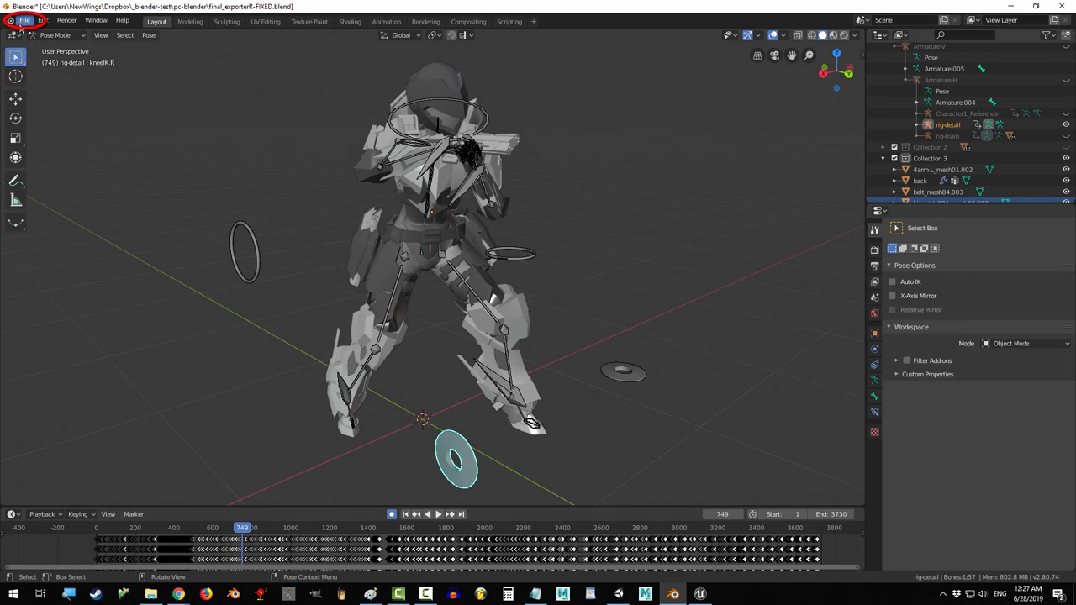
Preview the FBX exporter's Armature and Animation options from the File menu
{"action": "left_click", "coordinate": [25, 20]}
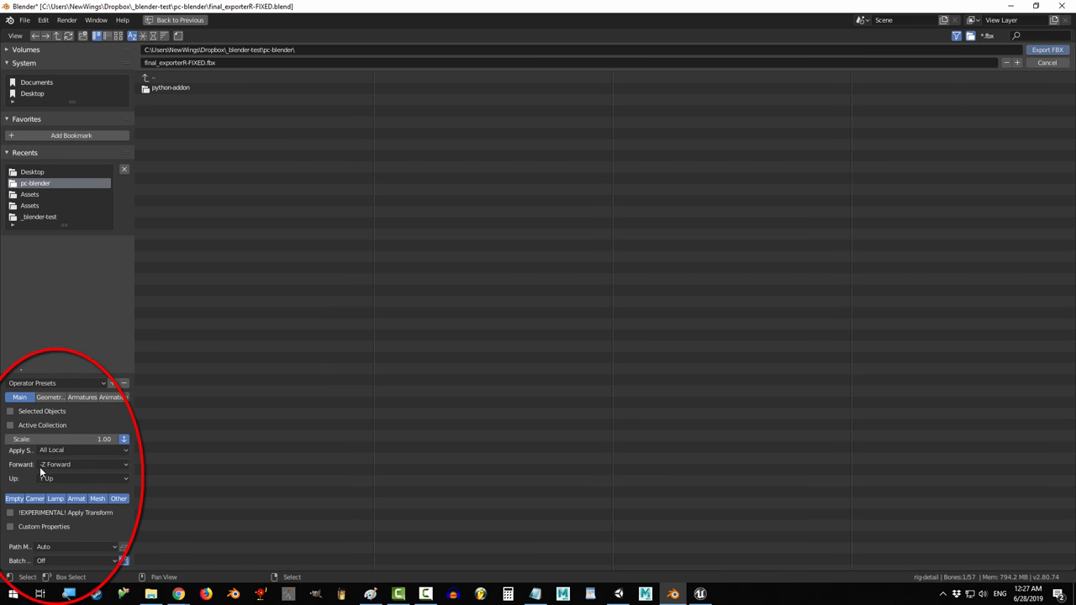
{"action": "left_click", "coordinate": [81, 396]}
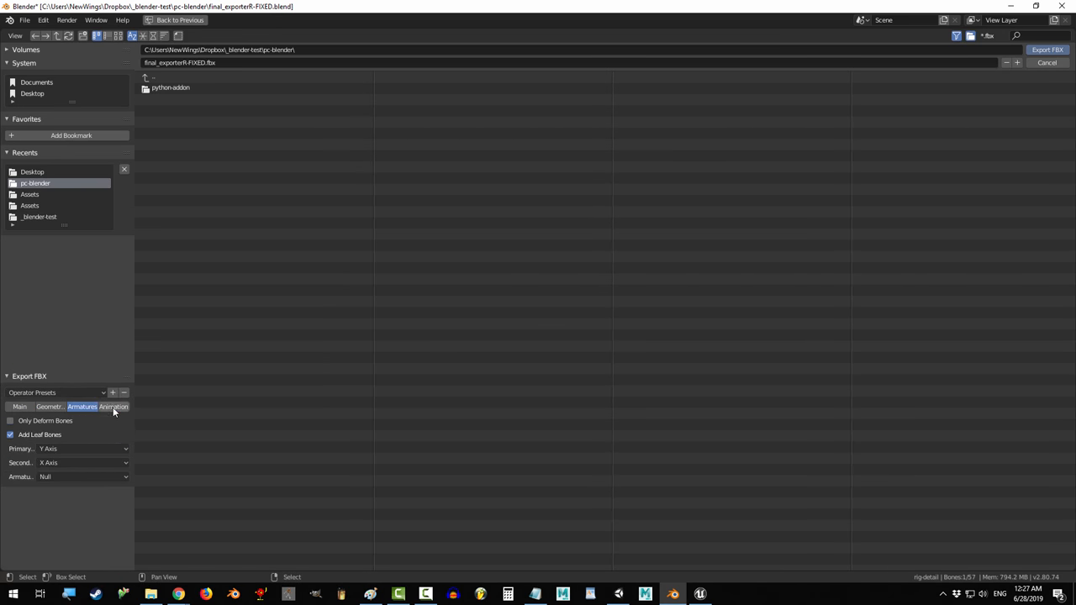
{"action": "left_click", "coordinate": [19, 407]}
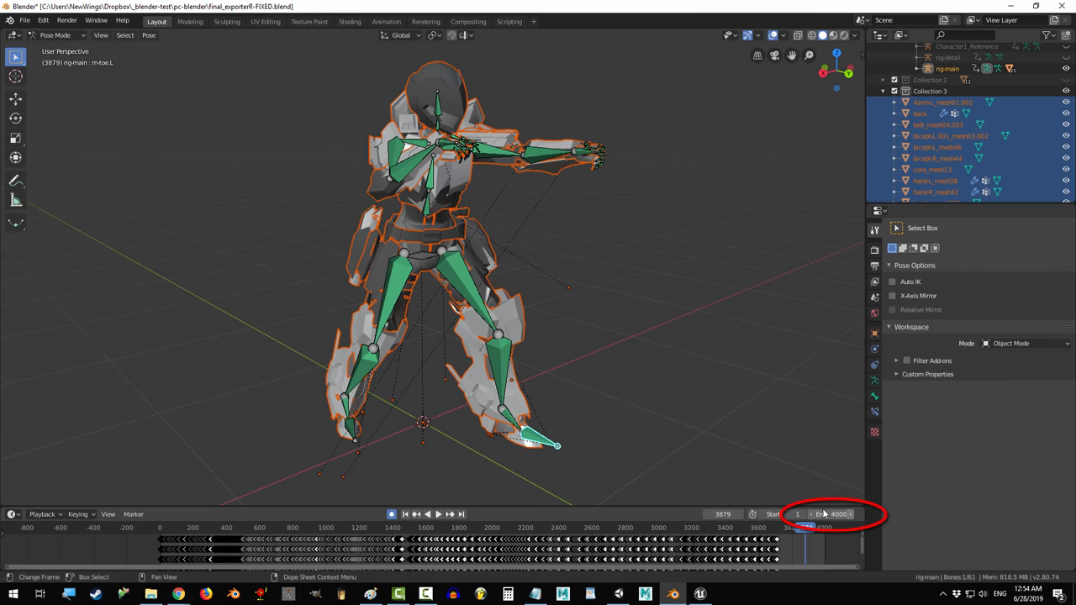
Set the scene end frame to 3800 and bring up the FBX export dialog
{"action": "left_click", "coordinate": [438, 513]}
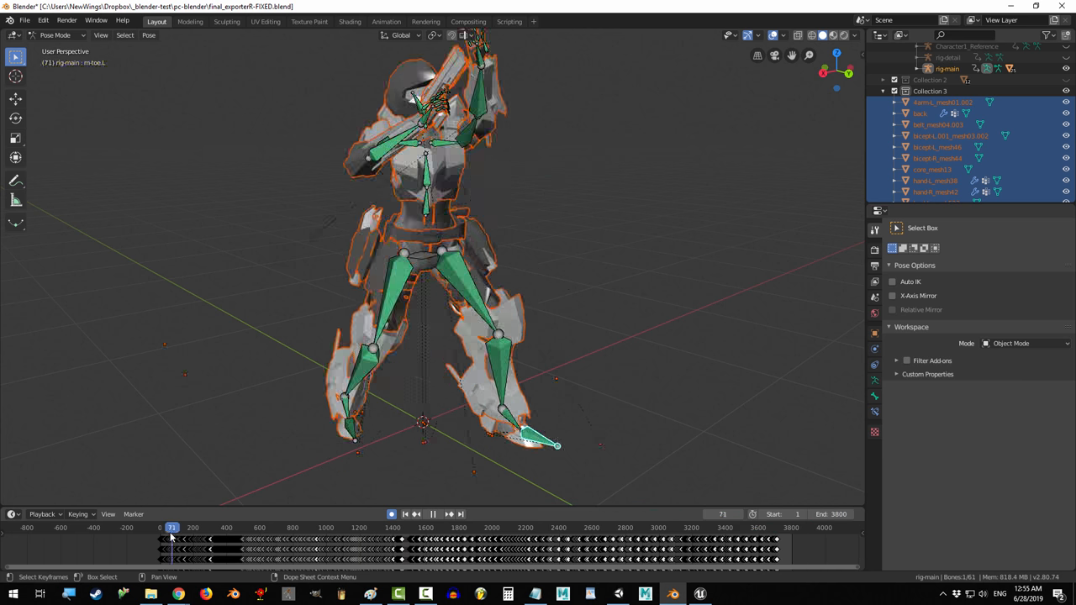
{"action": "left_click", "coordinate": [24, 20]}
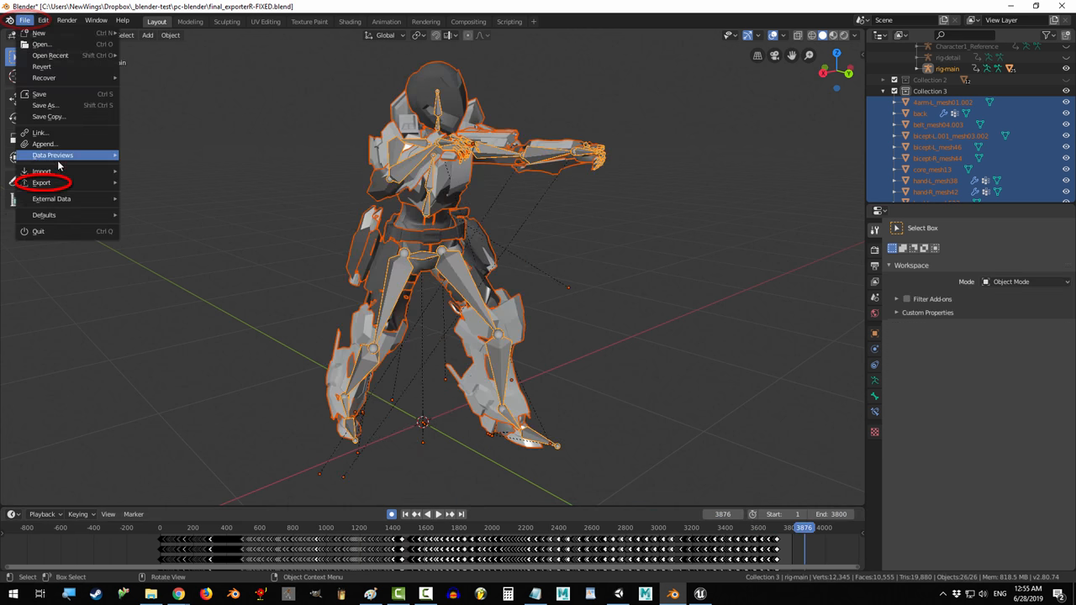
{"action": "left_click", "coordinate": [41, 182]}
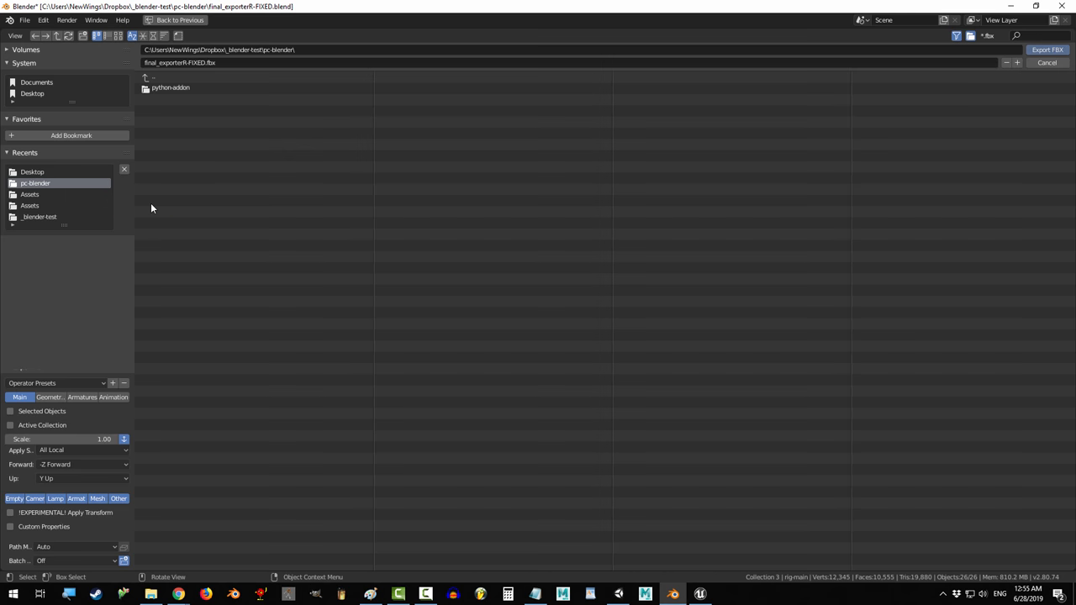
{"action": "mouse_move", "coordinate": [32, 485]}
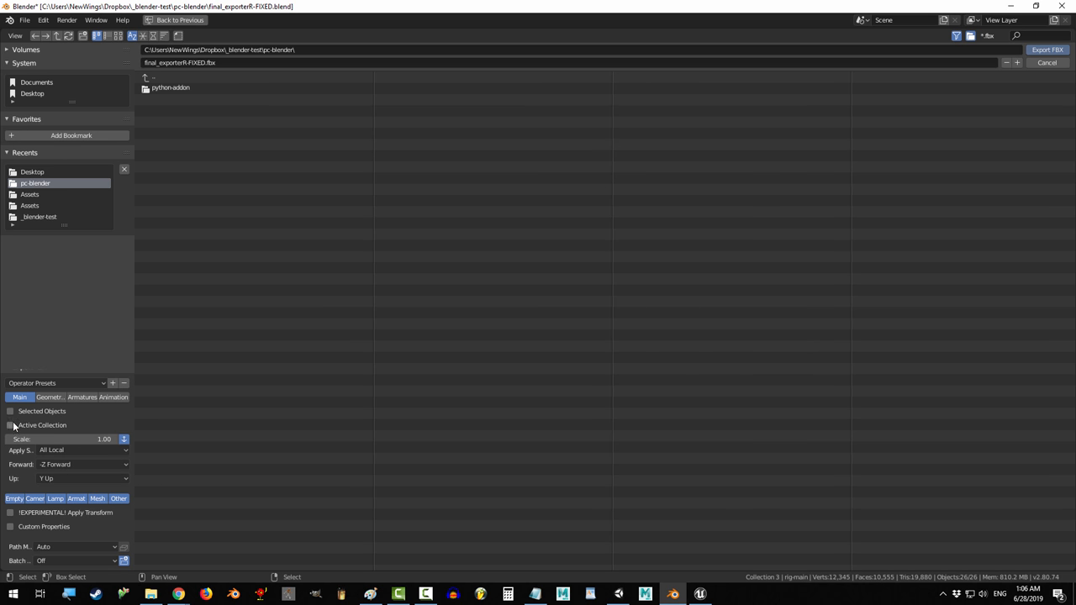
Export selected objects only, Z Forward, with just Armature and Mesh object types
{"action": "left_click", "coordinate": [10, 411]}
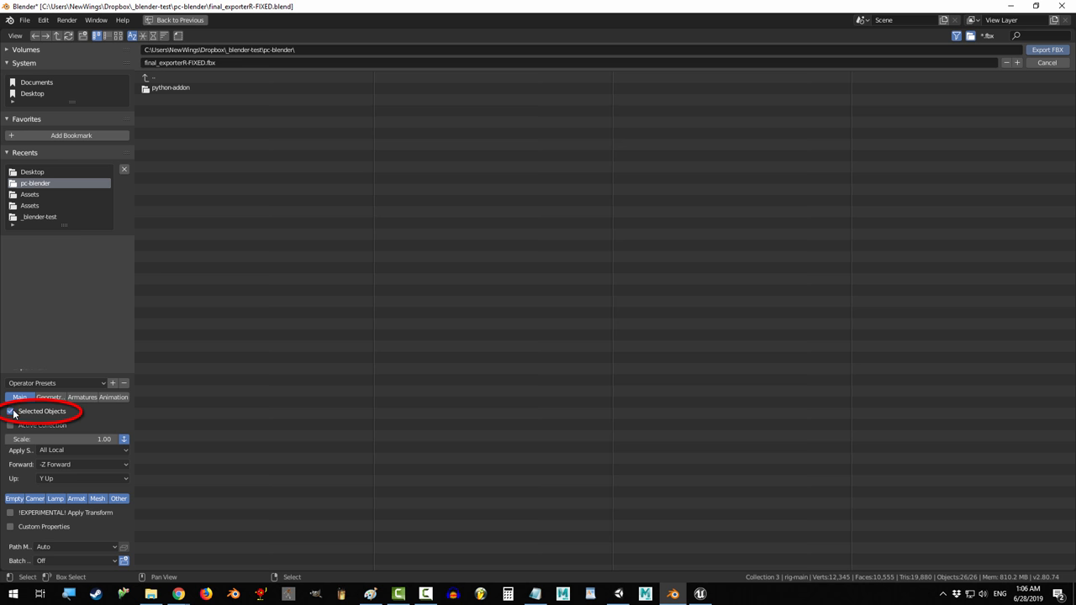
{"action": "left_click", "coordinate": [11, 411]}
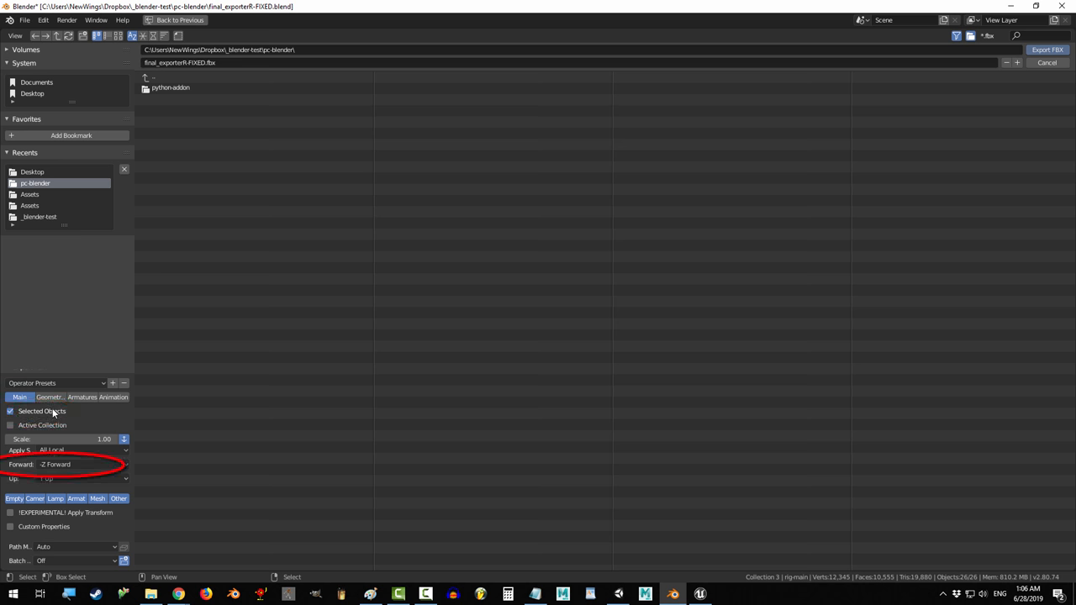
{"action": "left_click", "coordinate": [83, 464]}
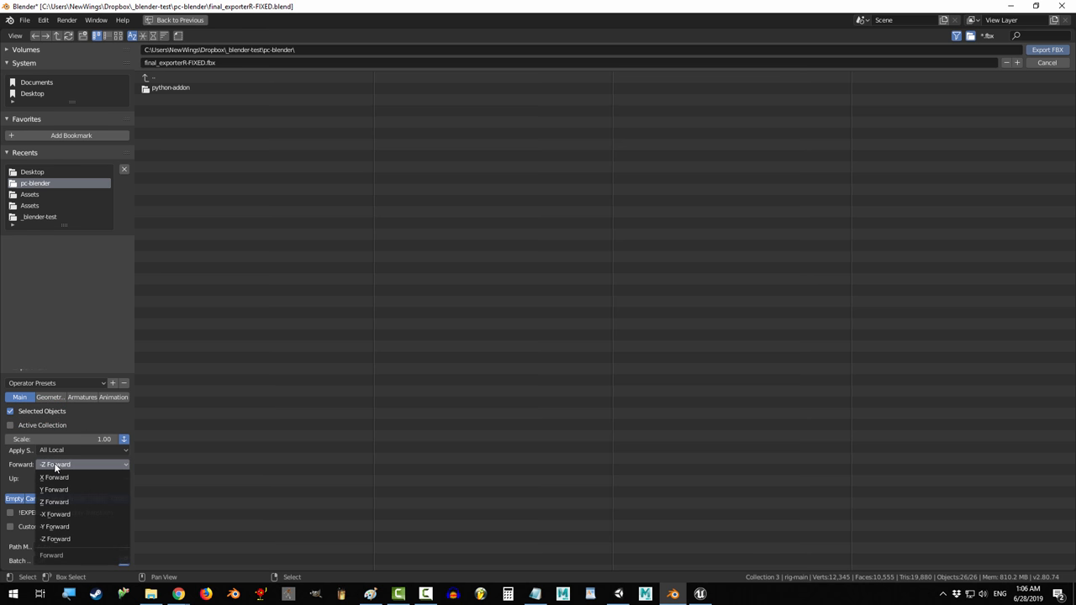
{"action": "left_click", "coordinate": [54, 502]}
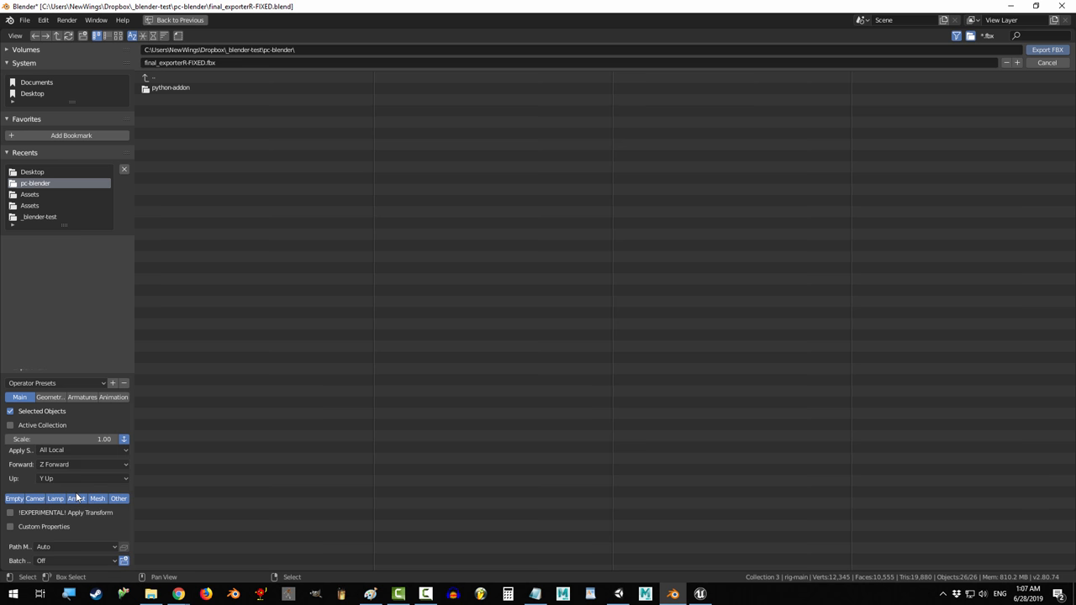
{"action": "left_click", "coordinate": [97, 499]}
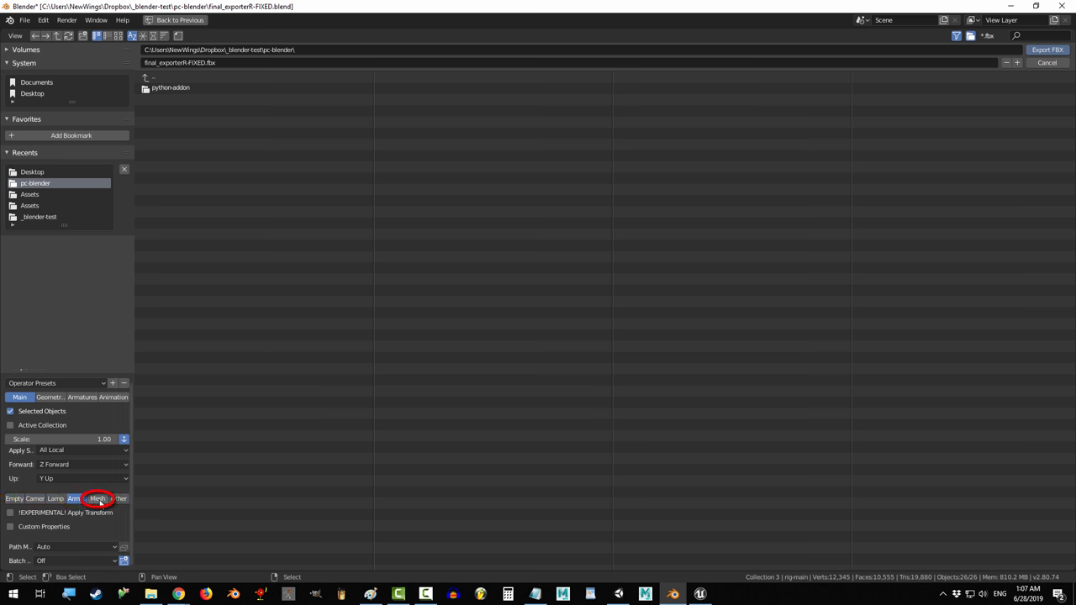
{"action": "left_click", "coordinate": [98, 498]}
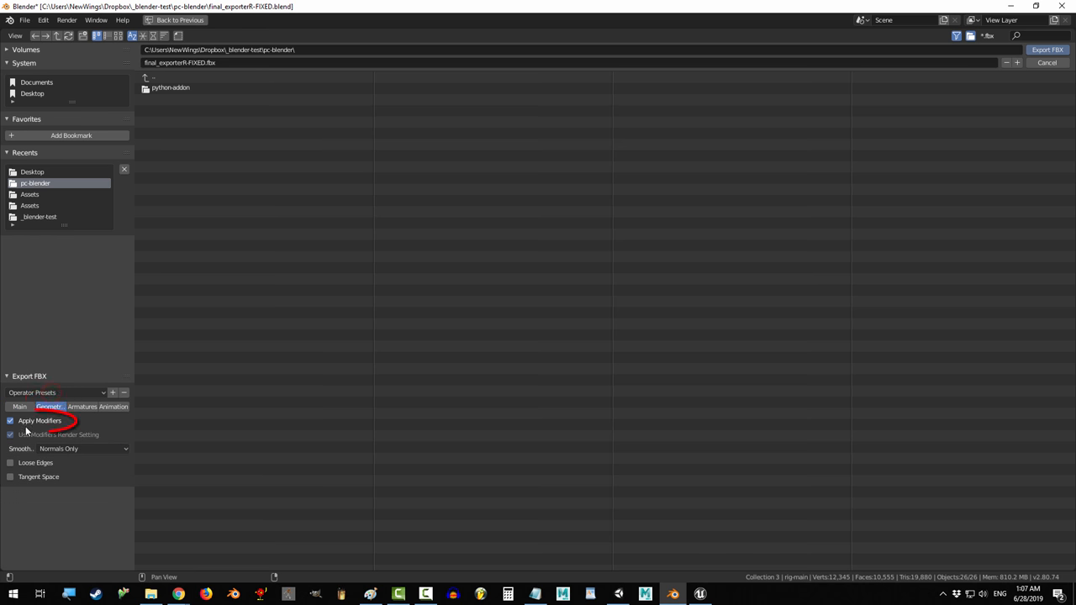
Turn off Apply Modifiers and Add Leaf Bones, then review the FBX Animation options
{"action": "left_click", "coordinate": [10, 421]}
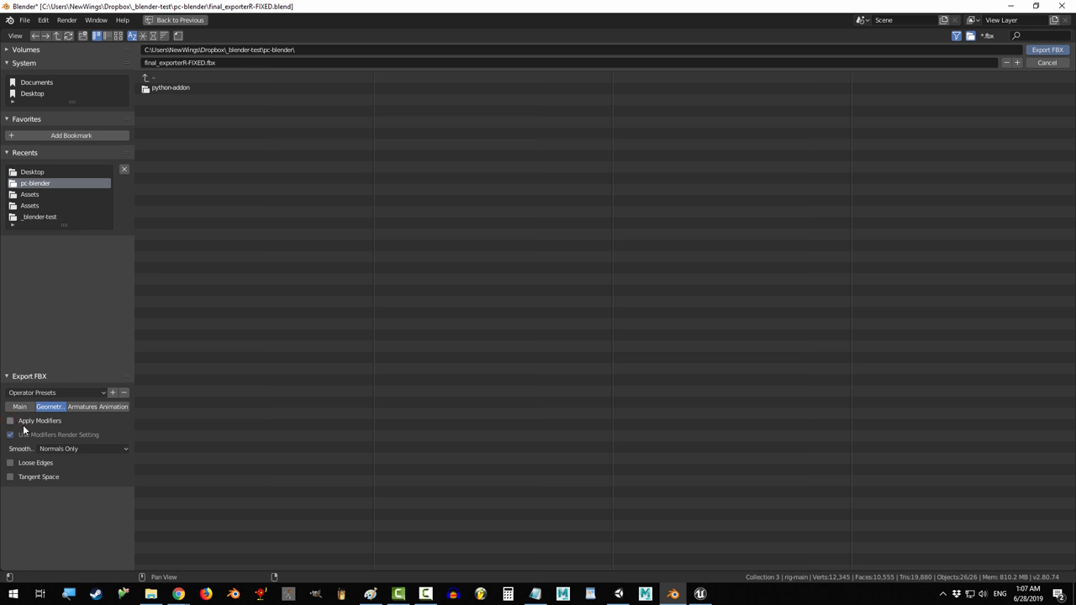
{"action": "left_click", "coordinate": [81, 407]}
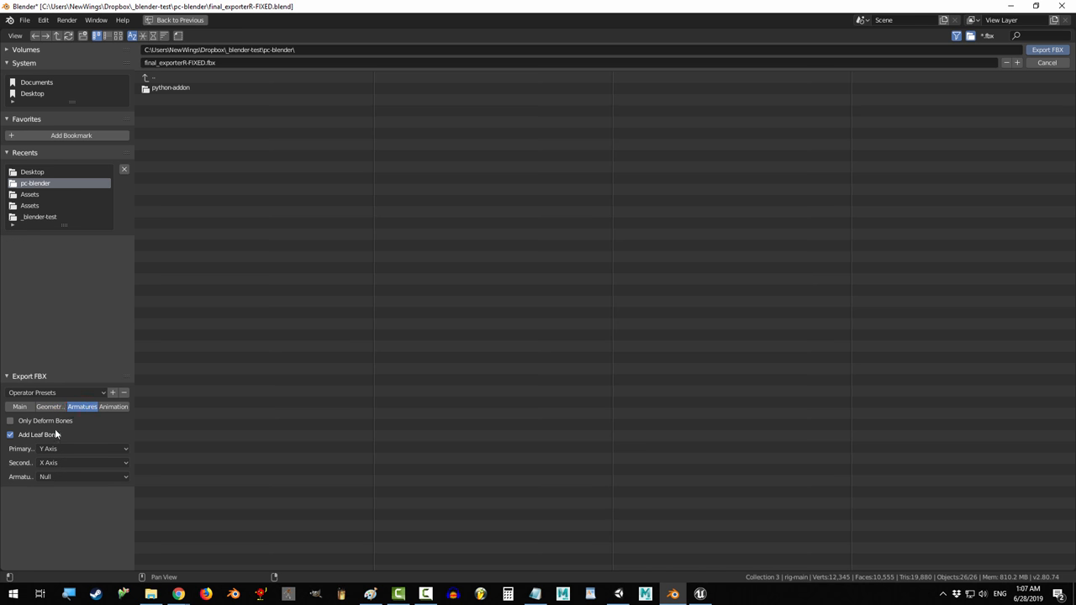
{"action": "left_click", "coordinate": [10, 434]}
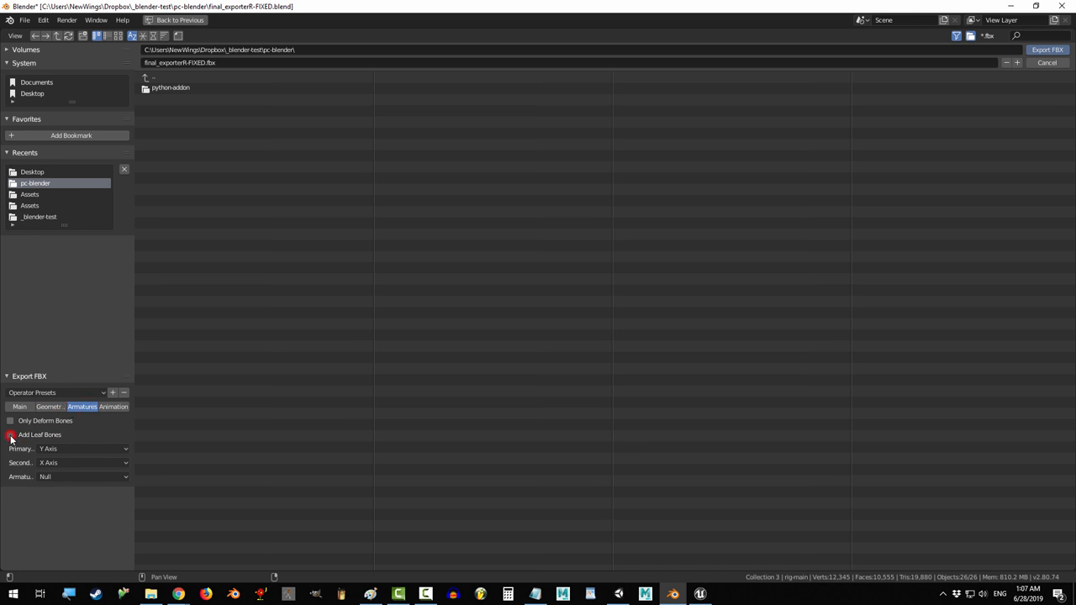
{"action": "left_click", "coordinate": [10, 434]}
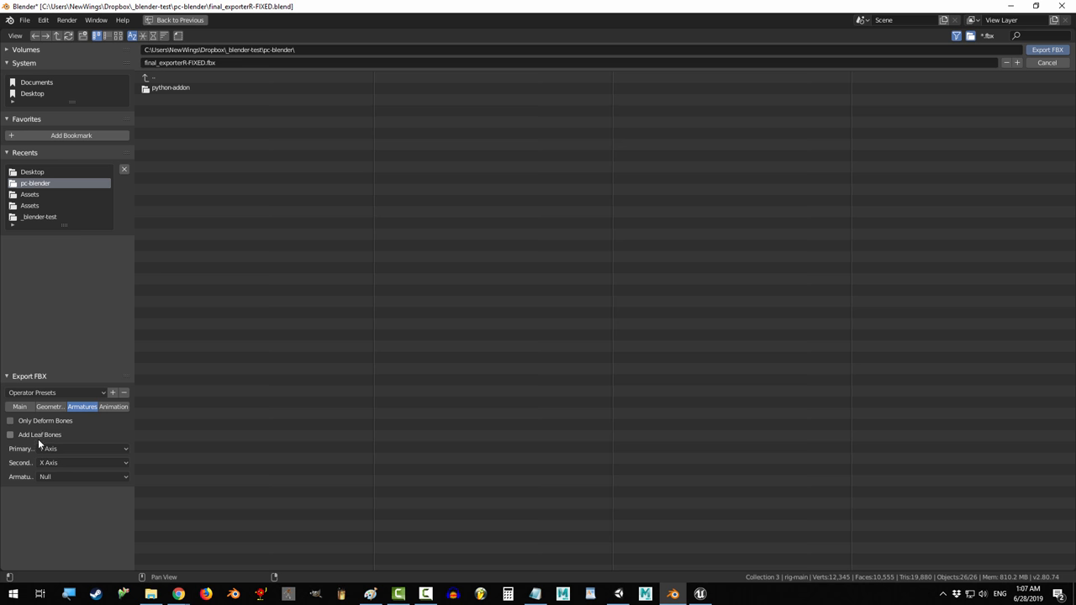
{"action": "left_click", "coordinate": [113, 407]}
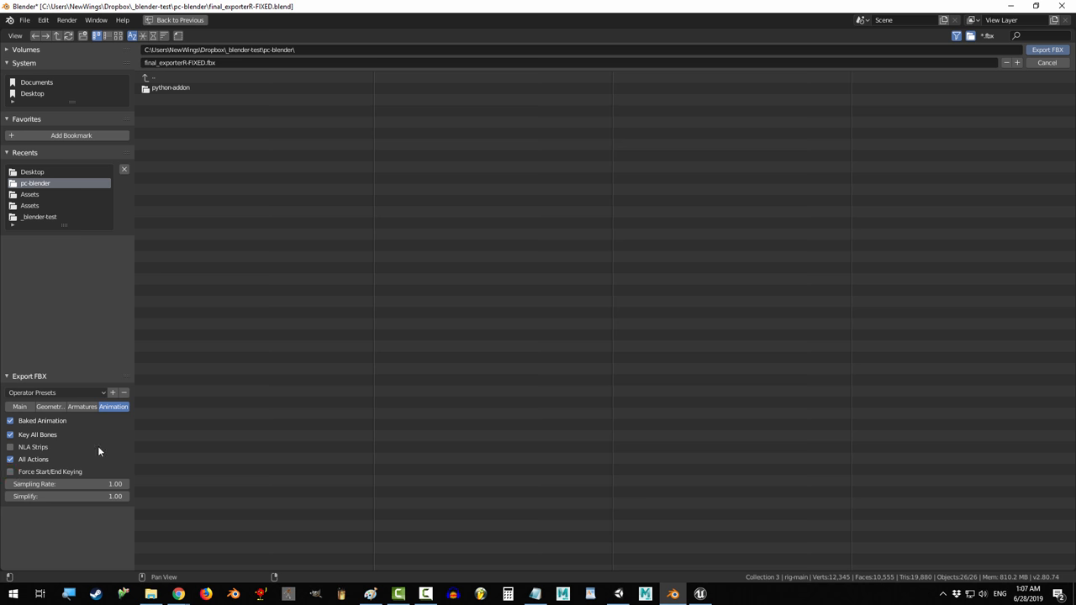
Export the character to final_exporterR-FIXED.fbx with these settings
{"action": "left_click", "coordinate": [32, 171]}
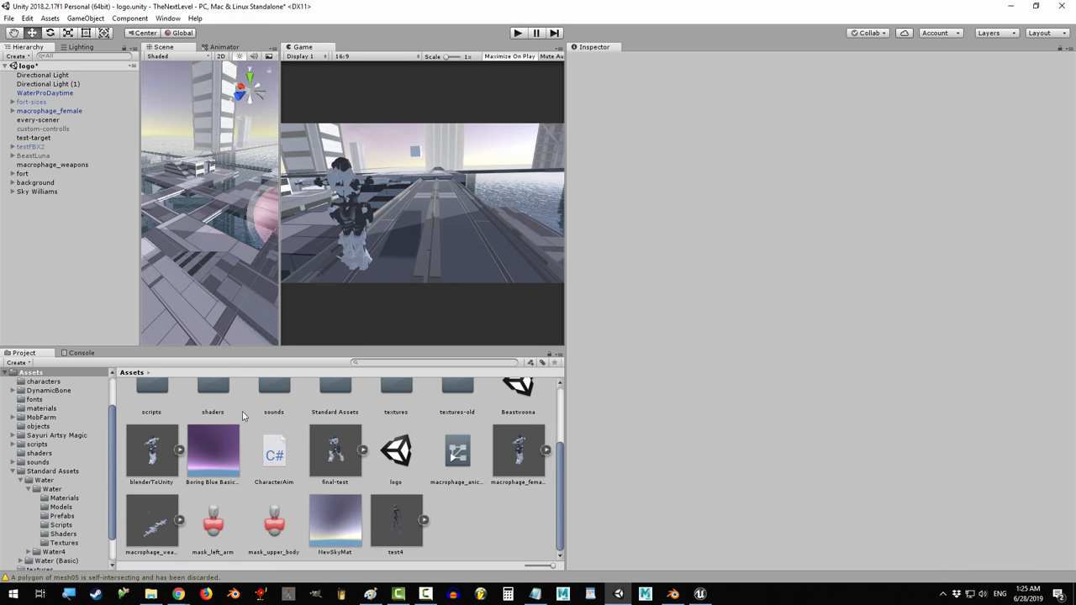
Preview blenderToUnity's animation import settings, then open the Assets materials folder in Explorer
{"action": "left_click", "coordinate": [151, 449]}
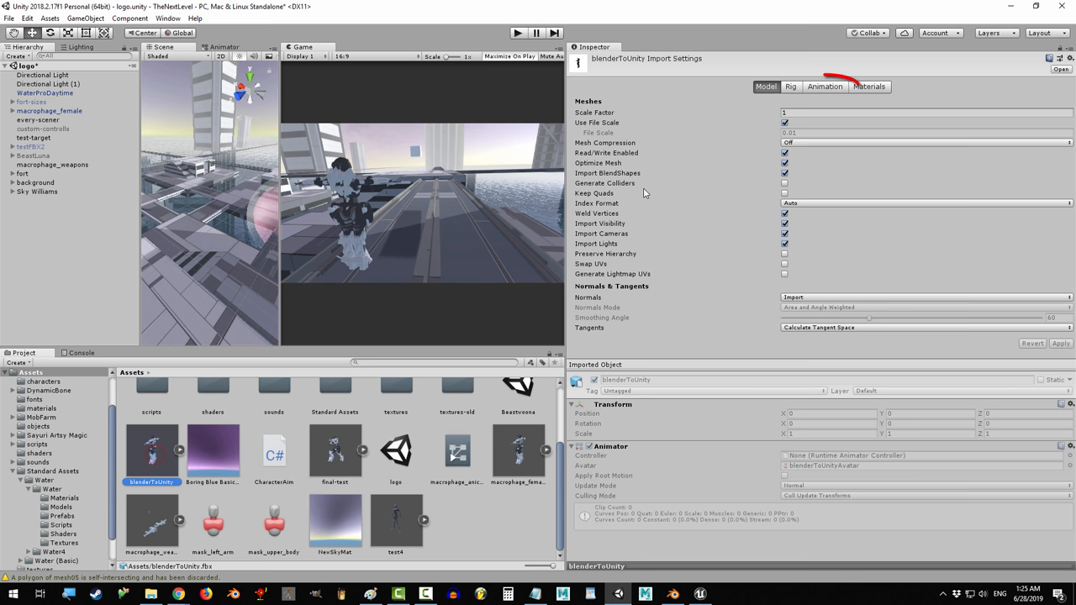
{"action": "left_click", "coordinate": [825, 85]}
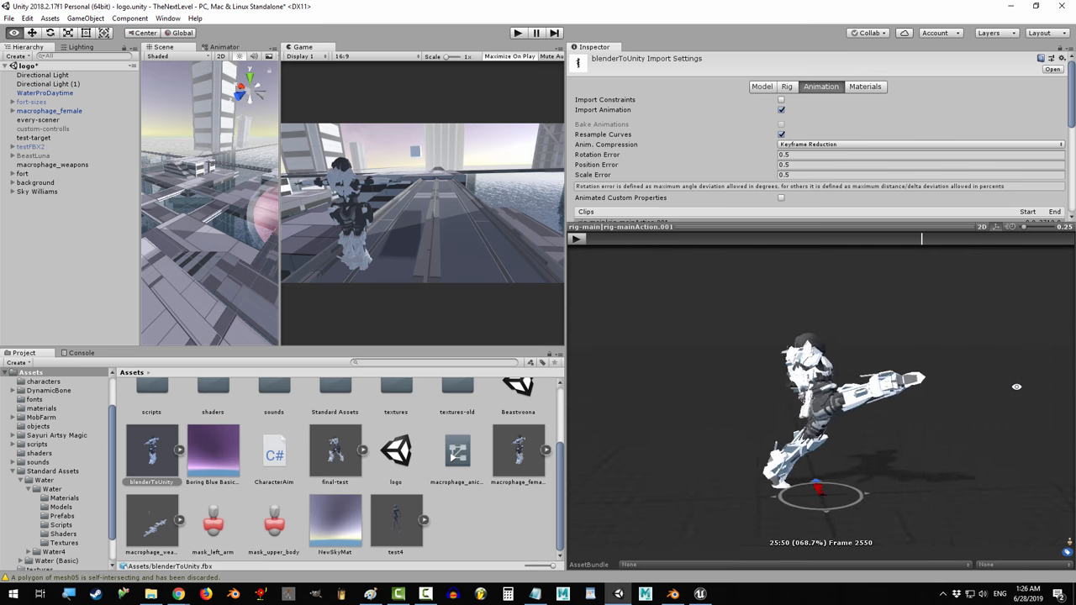
{"action": "left_click", "coordinate": [576, 237]}
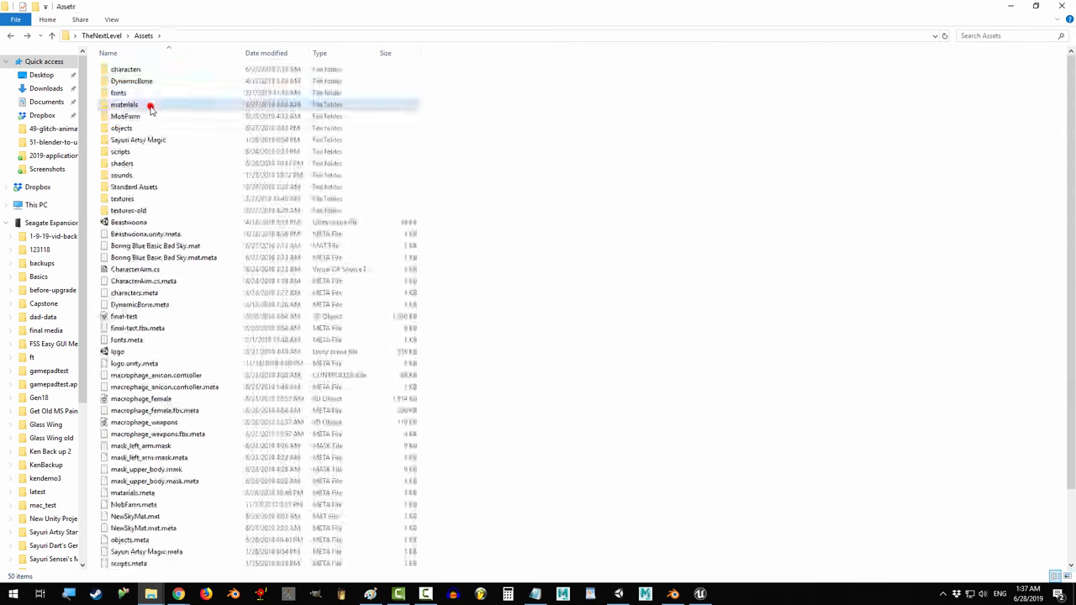
{"action": "double_click", "coordinate": [124, 104]}
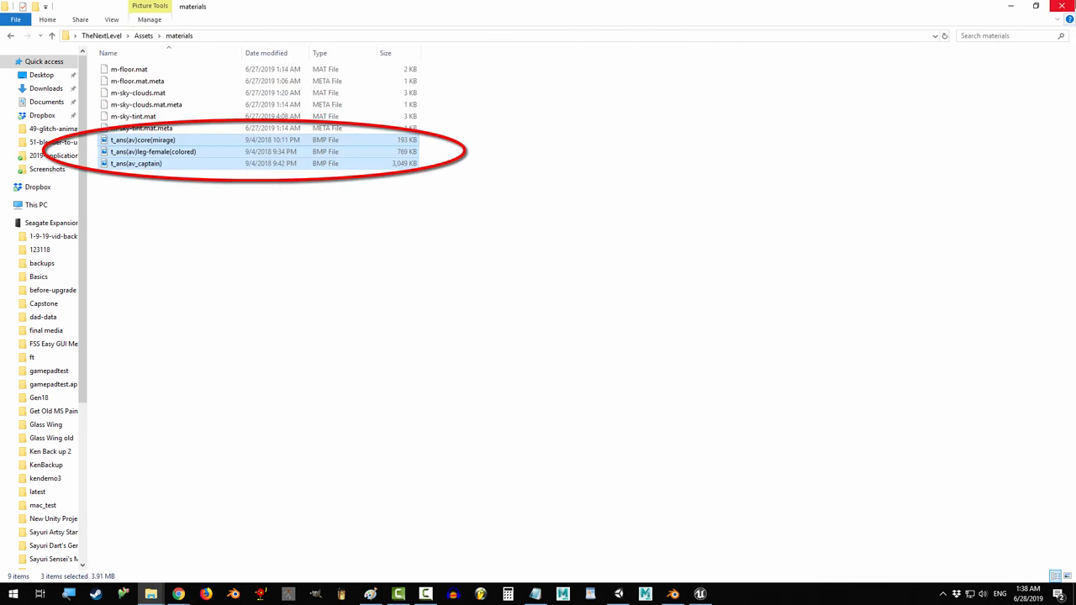